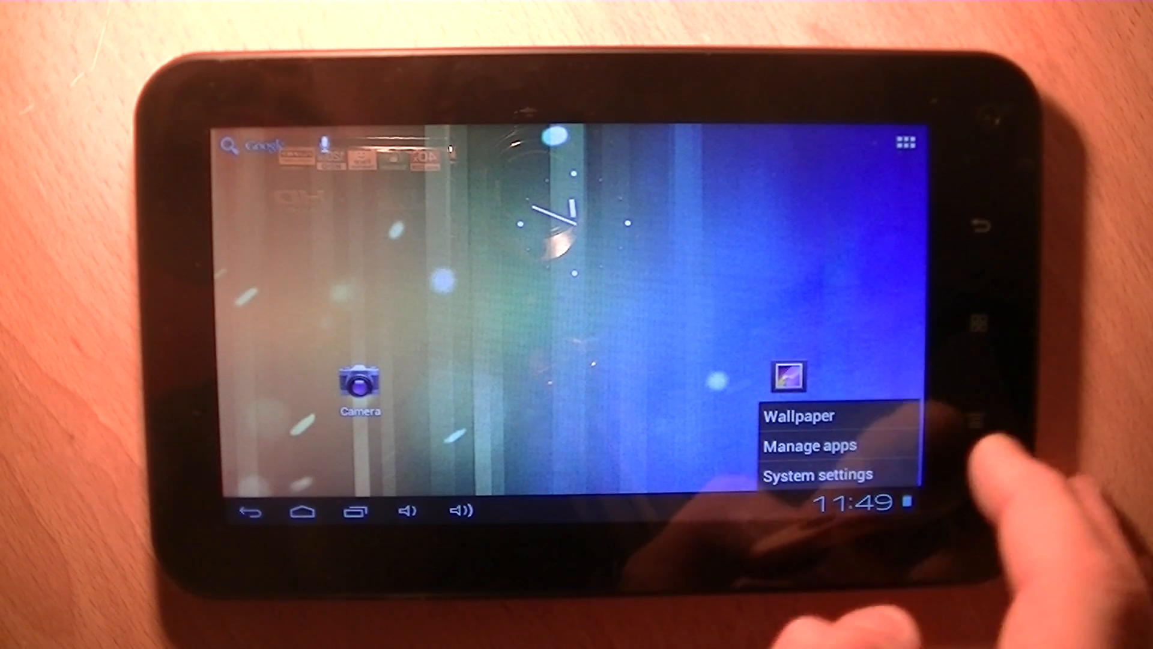
# Open system Settings from the home screen menu, showing Wi-Fi off under Wireless & Networks
pyautogui.click(816, 475)
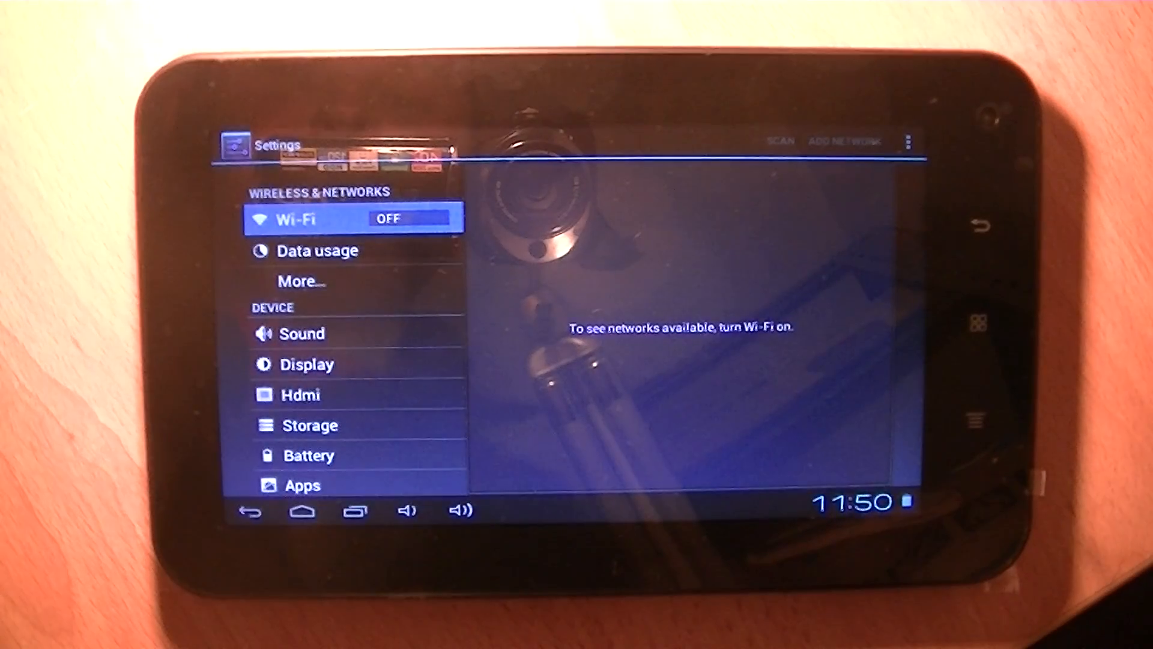